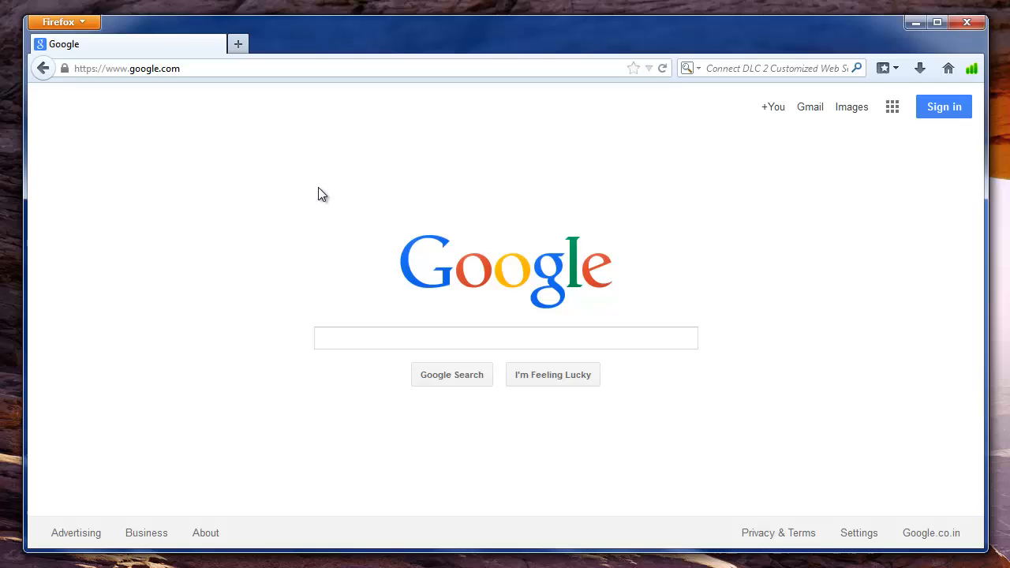
mouse_move(257, 308)
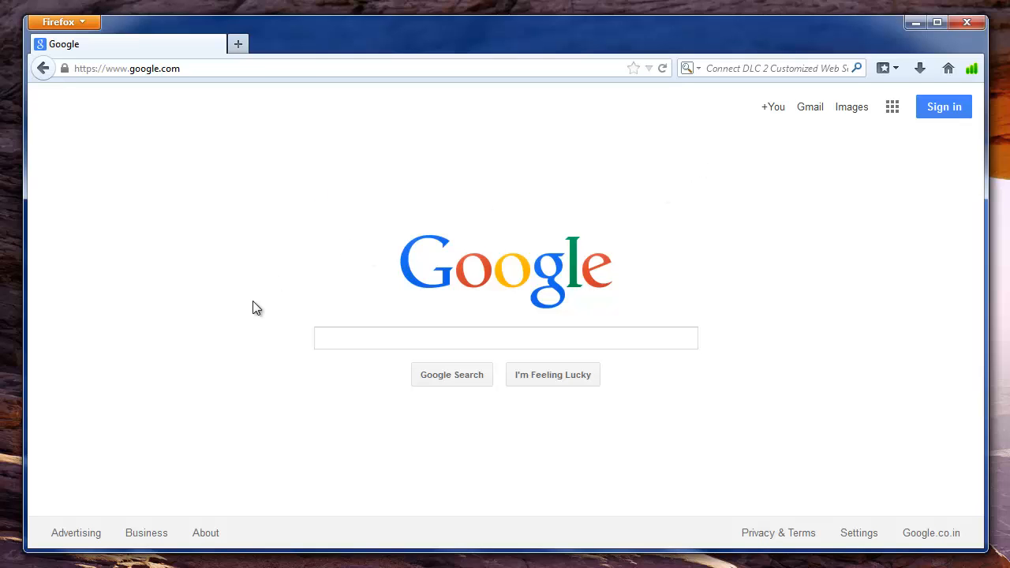
mouse_move(306, 278)
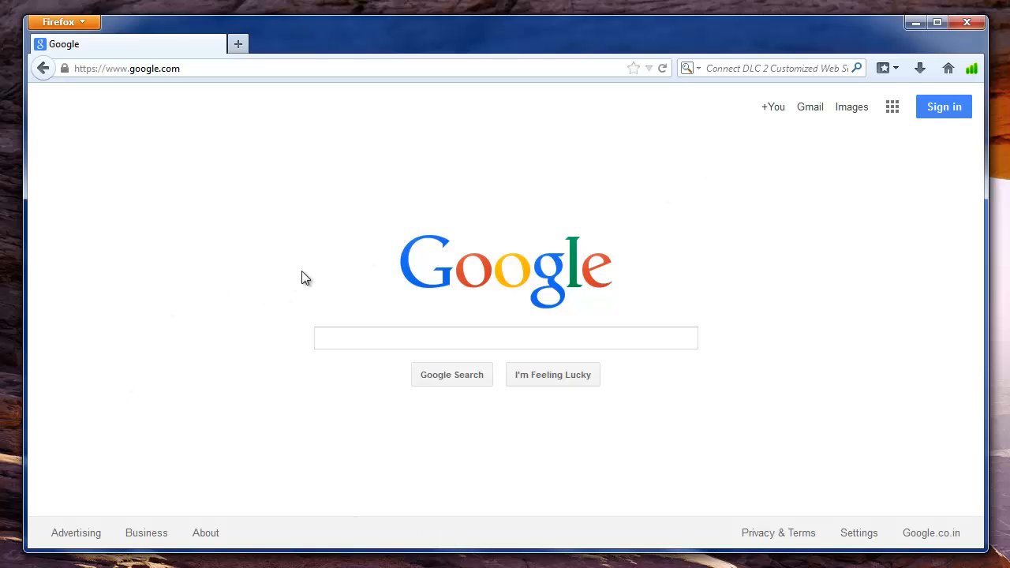
mouse_move(312, 259)
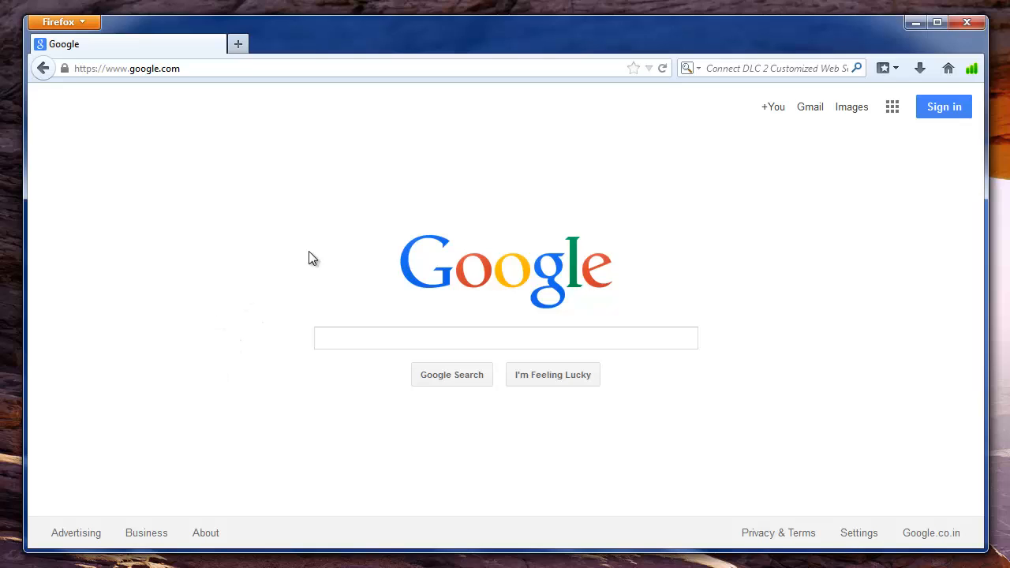
mouse_move(298, 255)
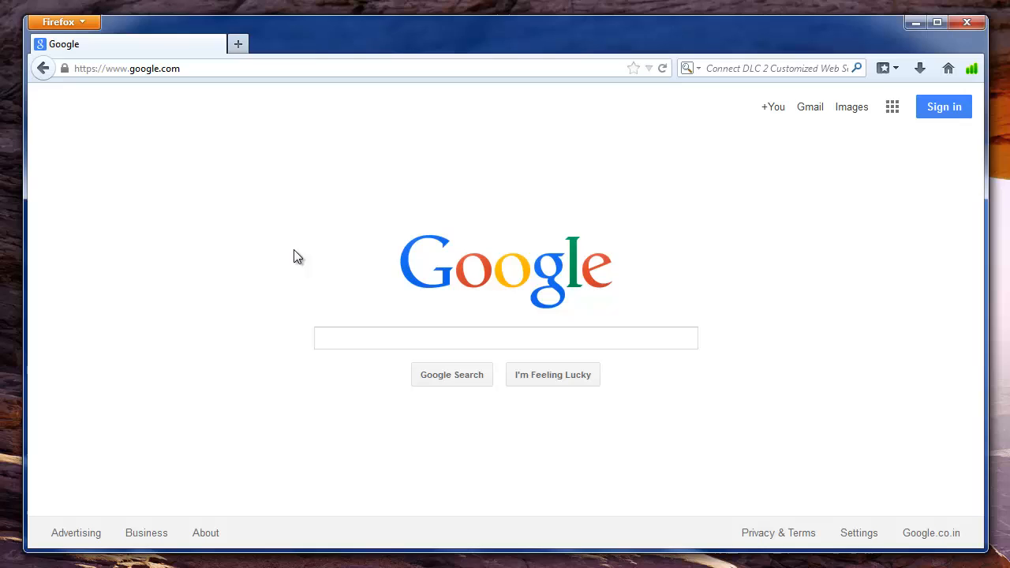
mouse_move(283, 307)
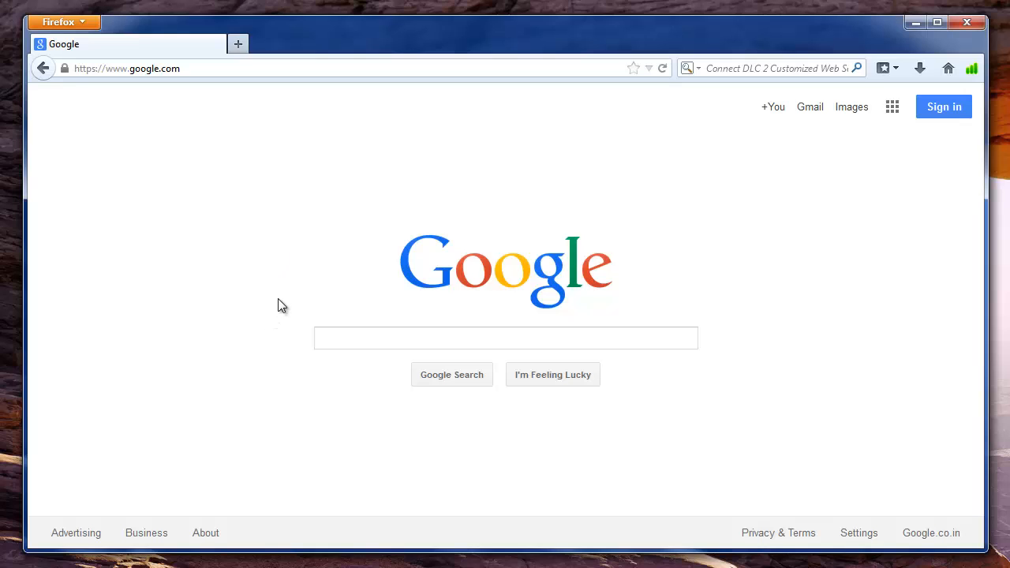
mouse_move(373, 160)
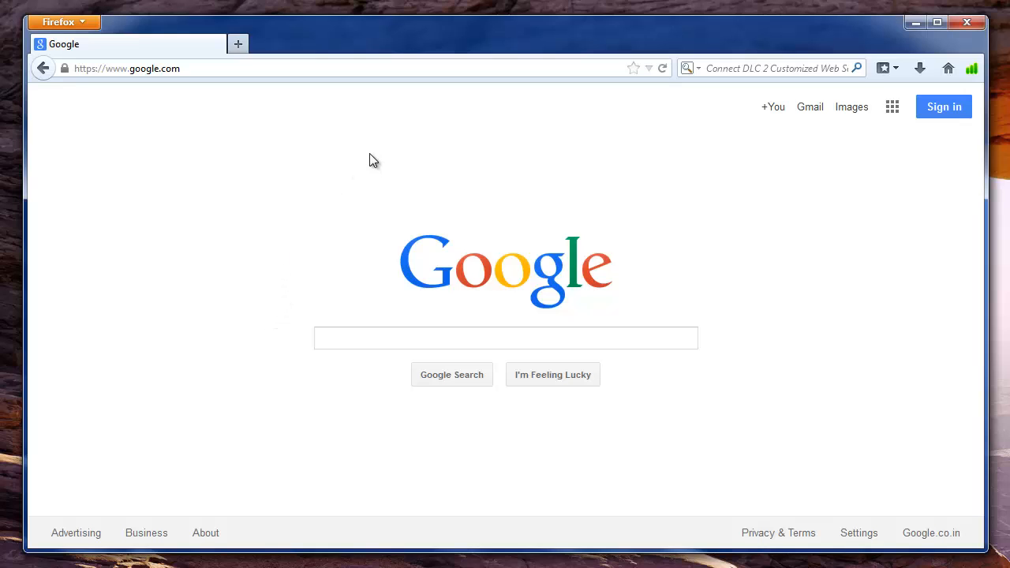
mouse_move(293, 243)
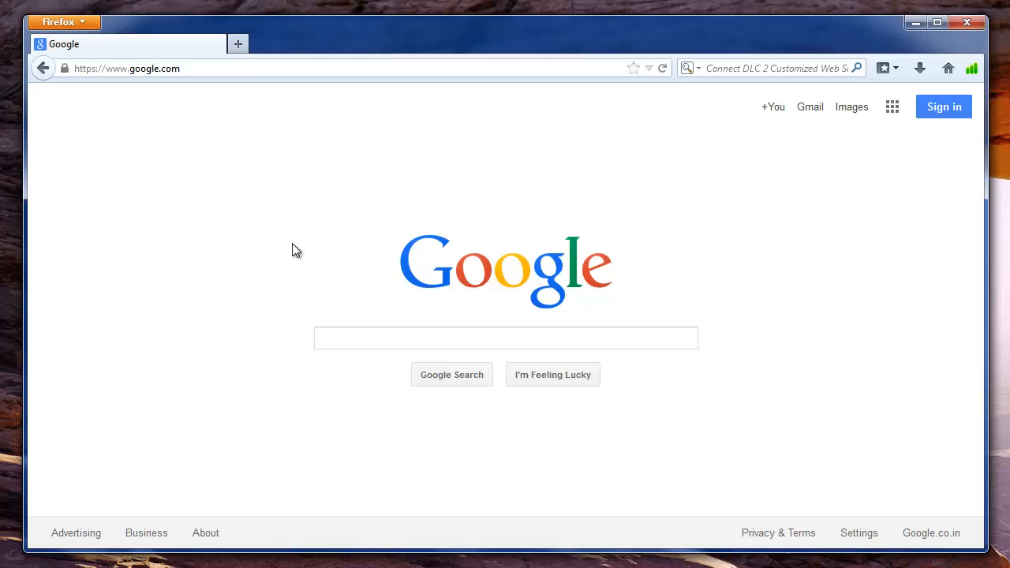
mouse_move(310, 376)
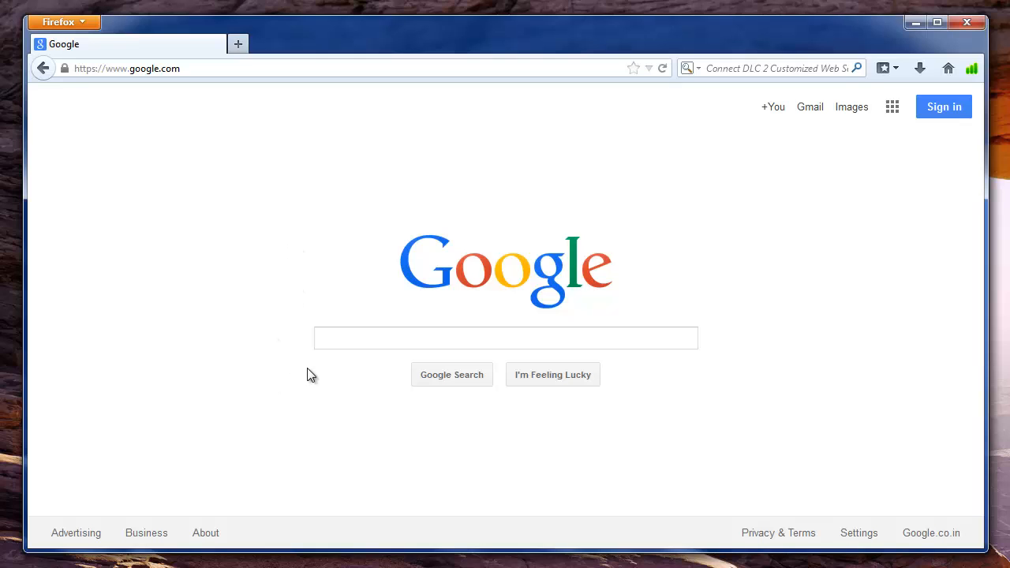
mouse_move(320, 363)
type("windowsrecover")
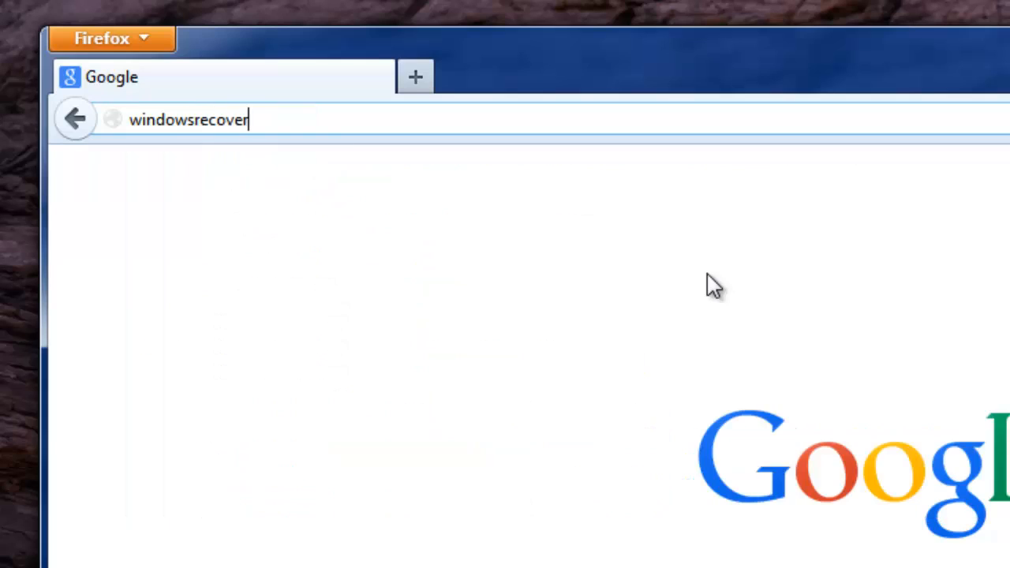
Load windowsrecoverysoftware.net in Firefox to show Remo's download page.
type("softw")
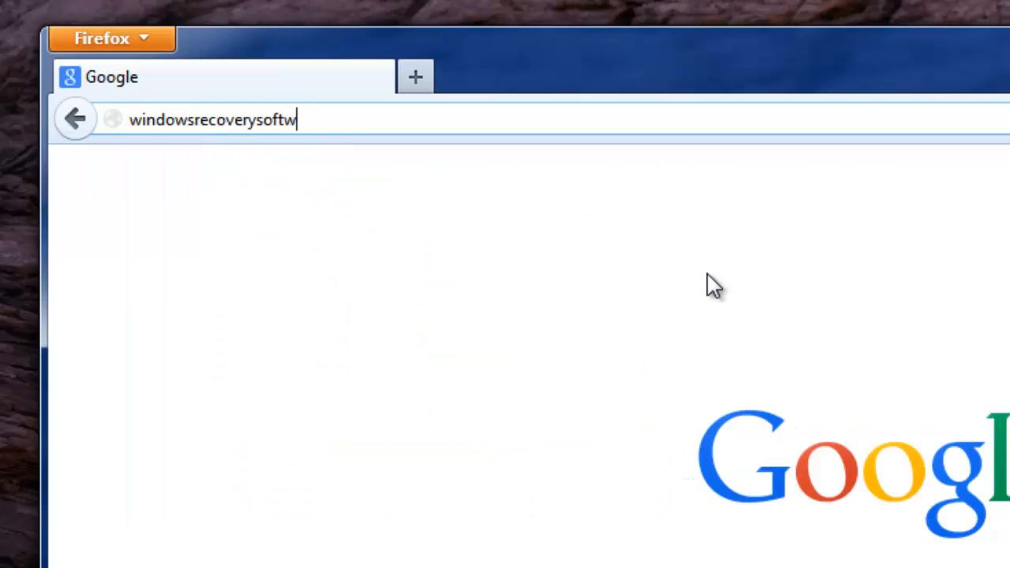
key("Return")
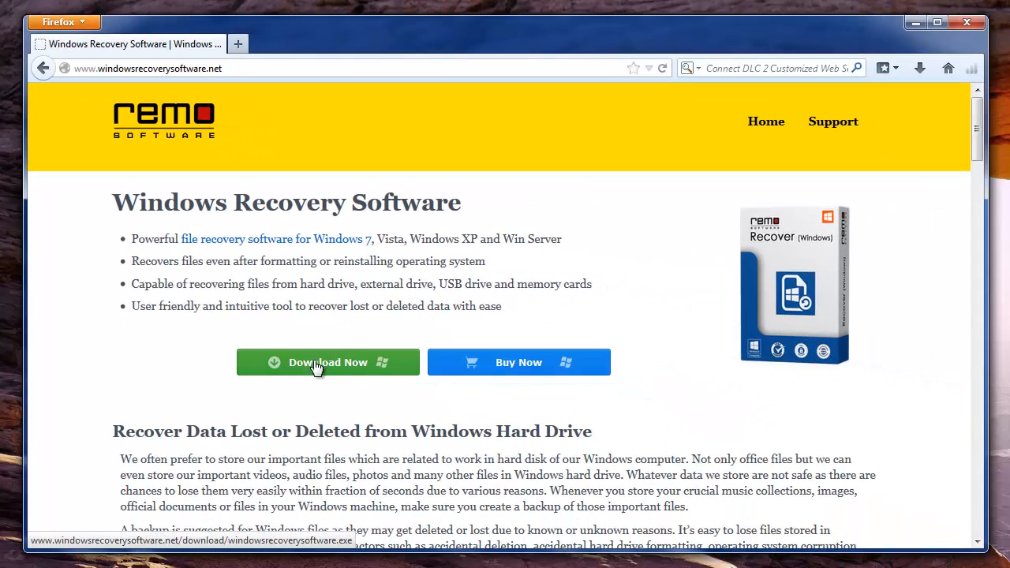
mouse_move(339, 367)
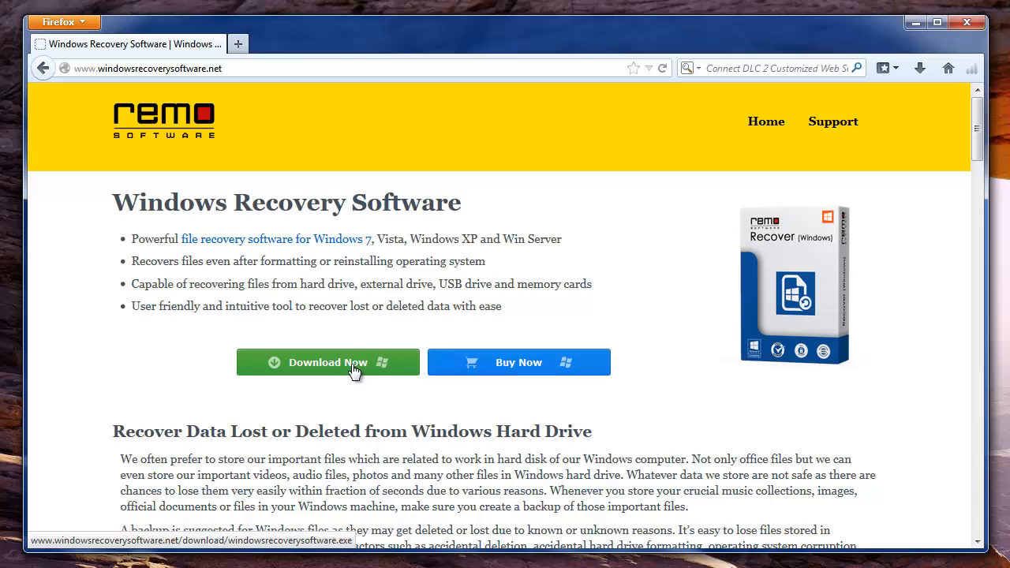
mouse_move(670, 174)
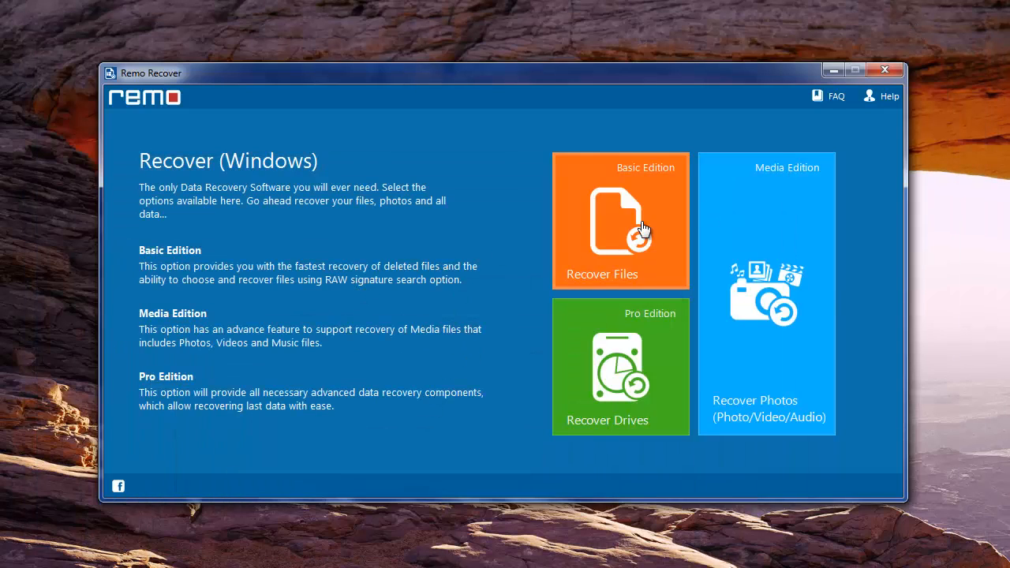
Choose Recover Files, then Recover Lost Files on Local Disk C:, and continue.
left_click(620, 221)
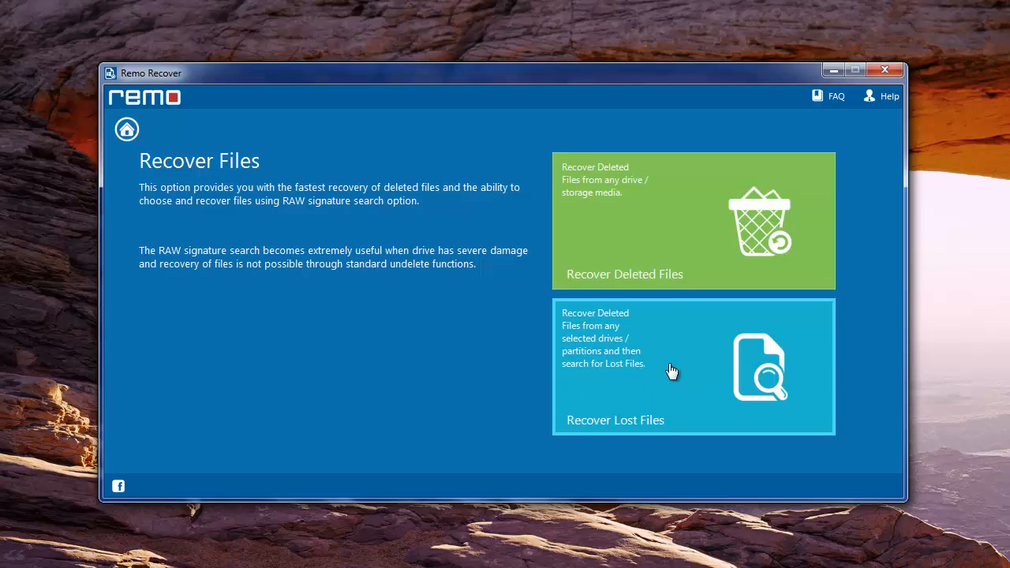
left_click(693, 366)
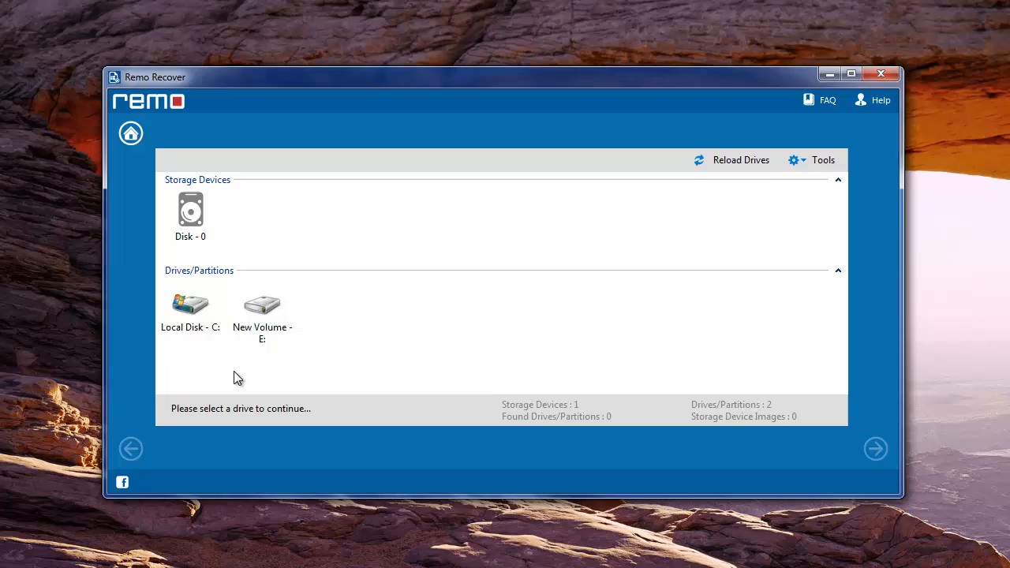
left_click(190, 307)
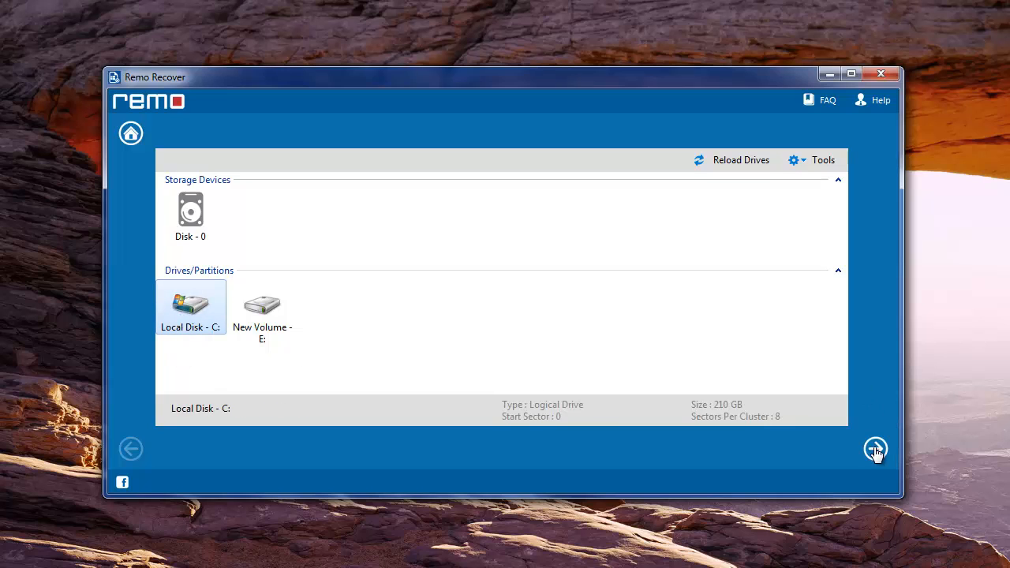
left_click(875, 448)
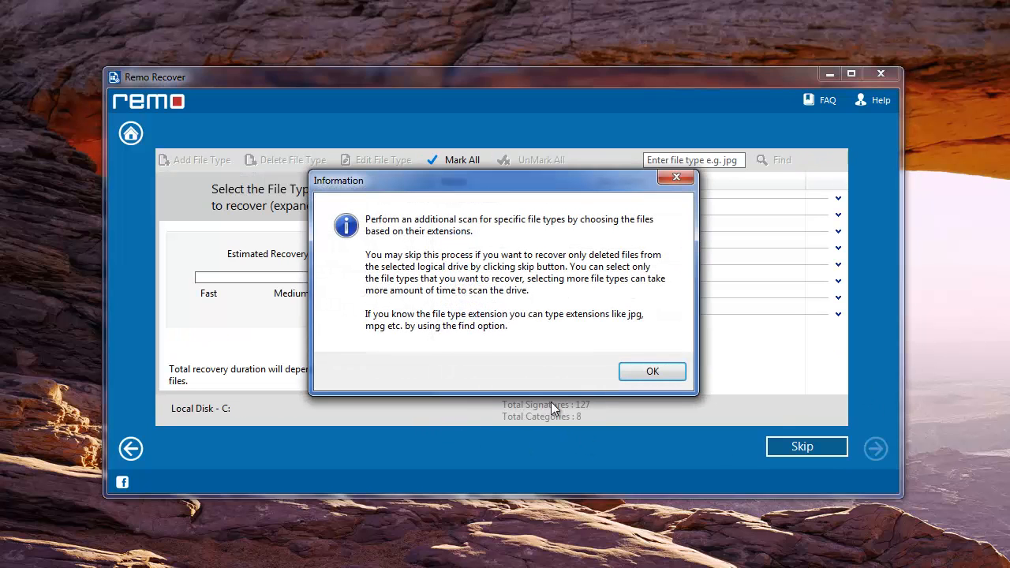
Dismiss the notice, mark all 127 file types, and scan drive C:.
left_click(652, 371)
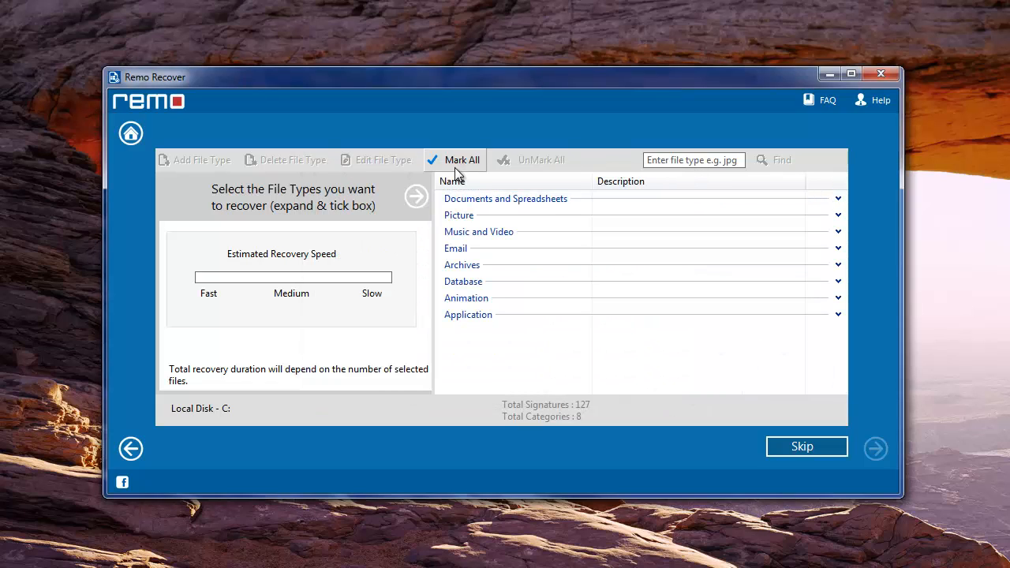
left_click(462, 159)
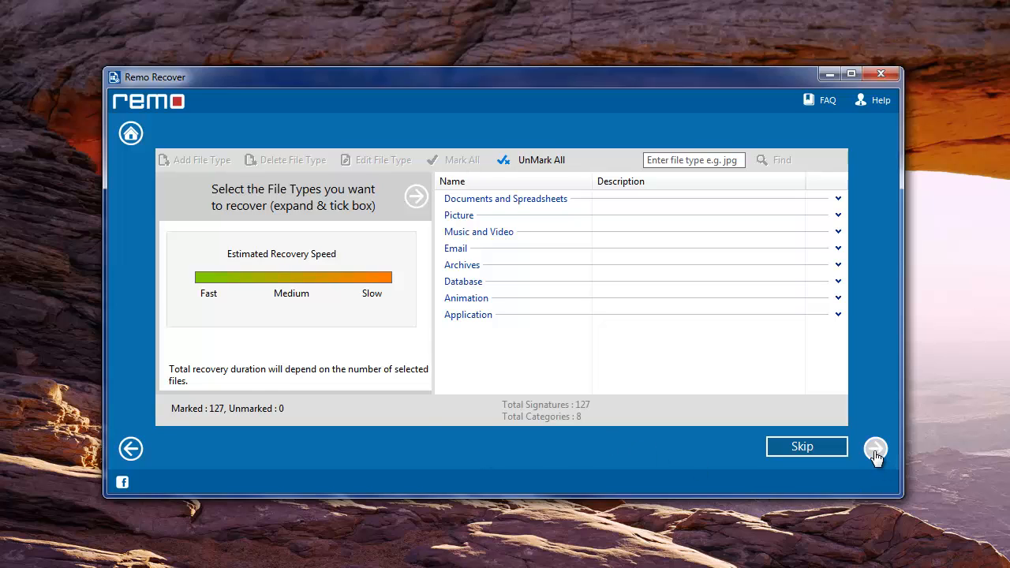
left_click(876, 449)
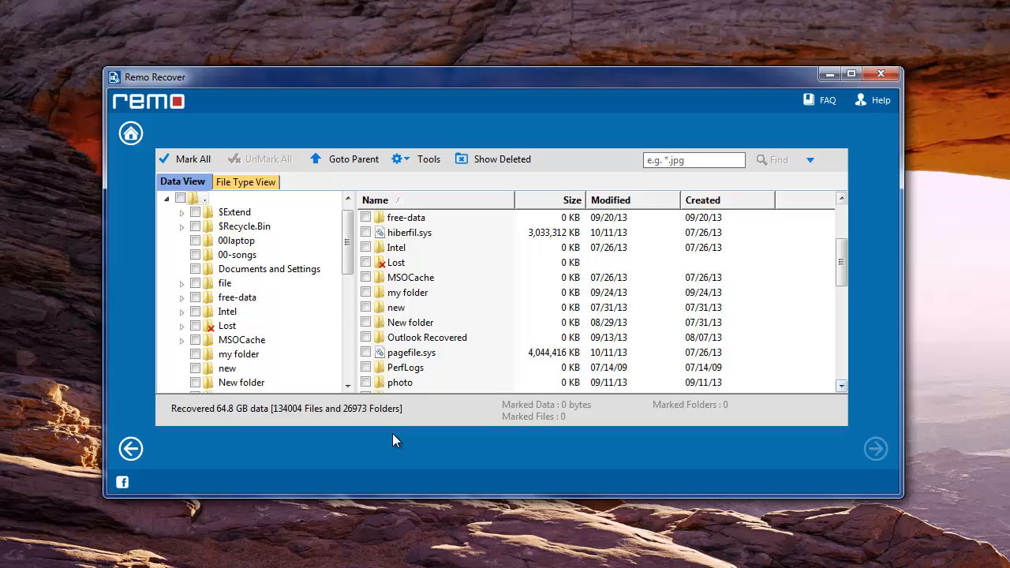
Tick the lost folders in Data View and confirm the save-session prompt.
left_click(365, 292)
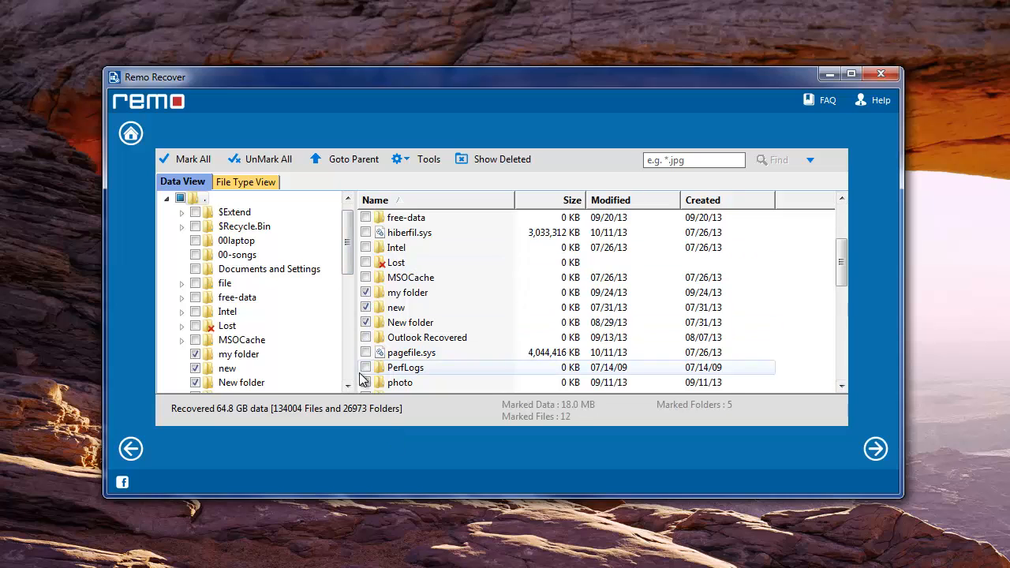
scroll("down", 3)
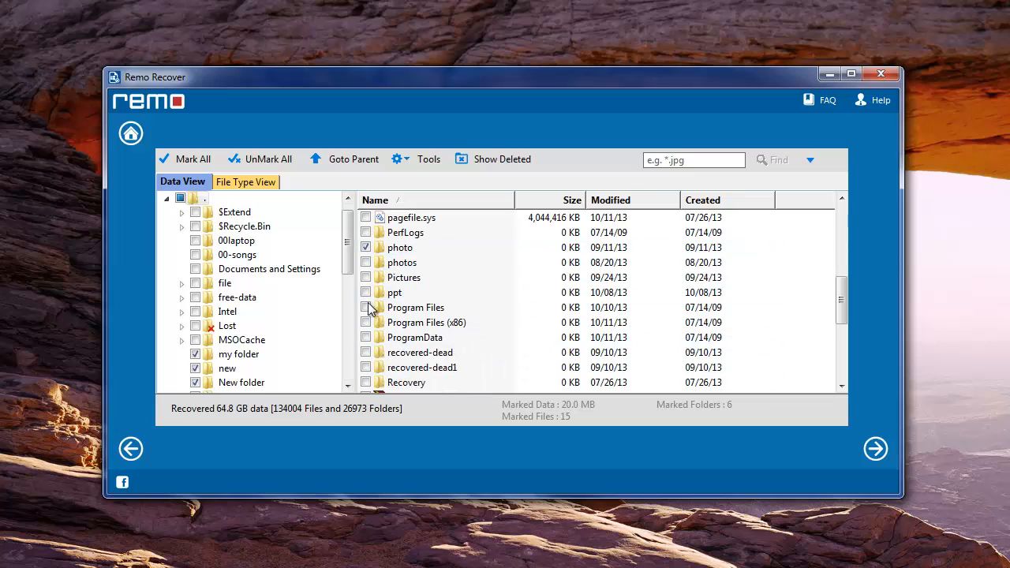
left_click(365, 277)
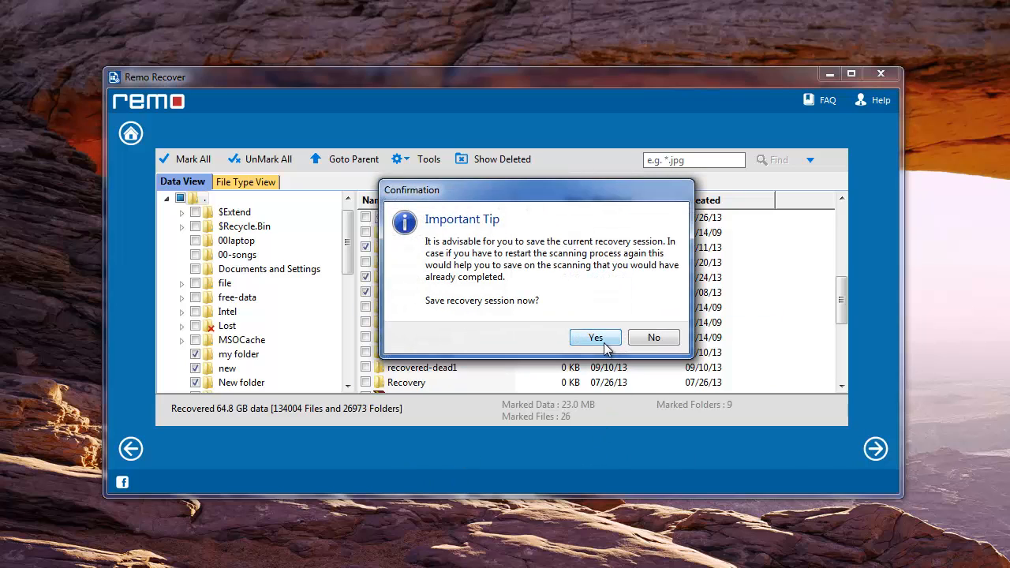
left_click(595, 337)
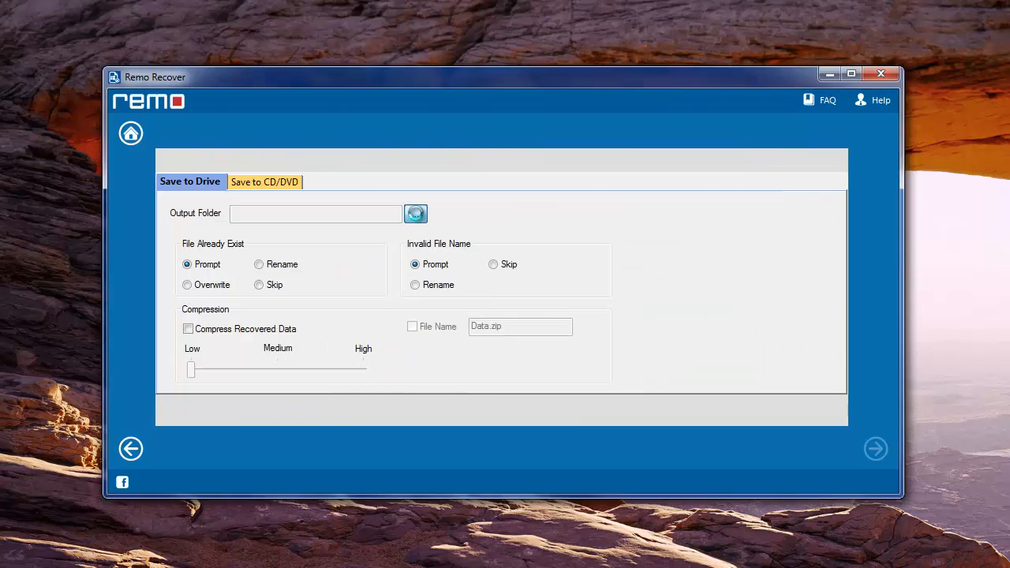
Set the output folder to E:\missing and save the recovered folders there.
left_click(415, 214)
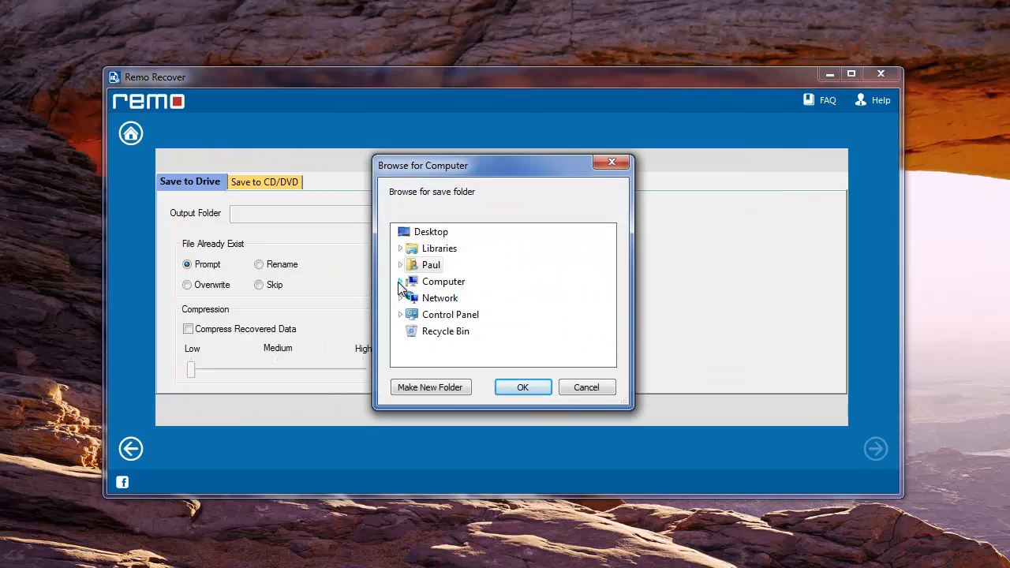
left_click(401, 281)
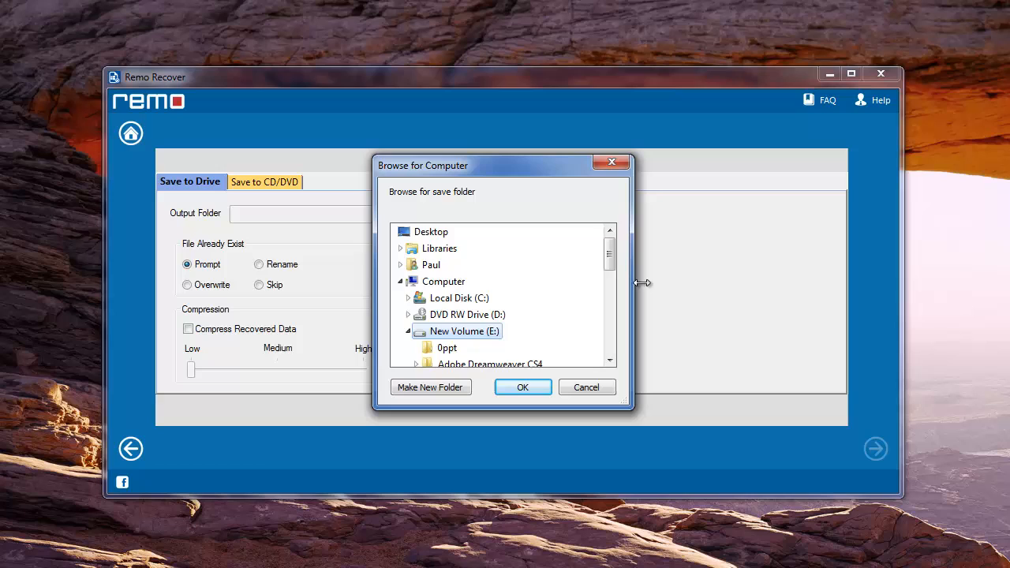
scroll("down", 3)
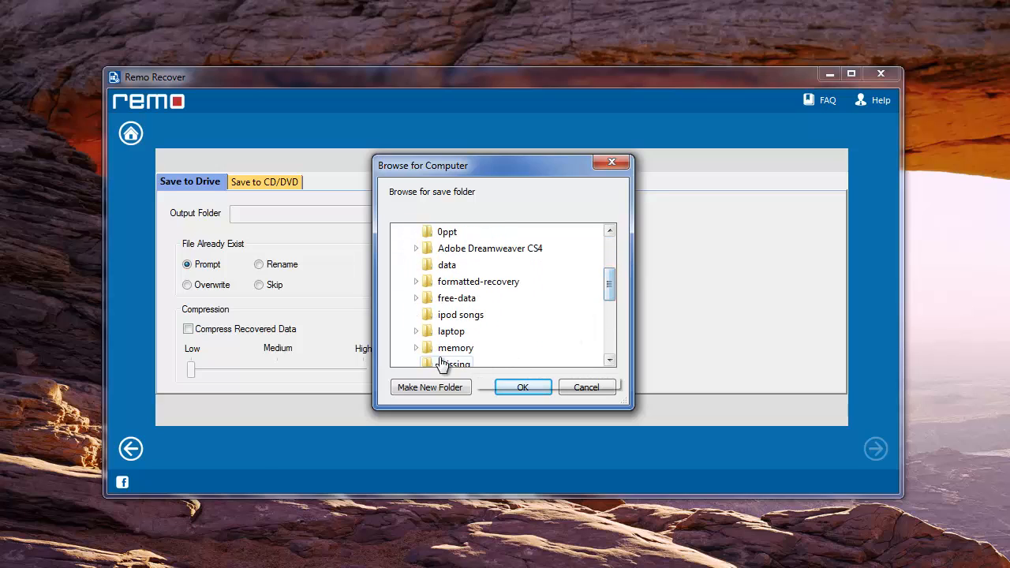
left_click(523, 387)
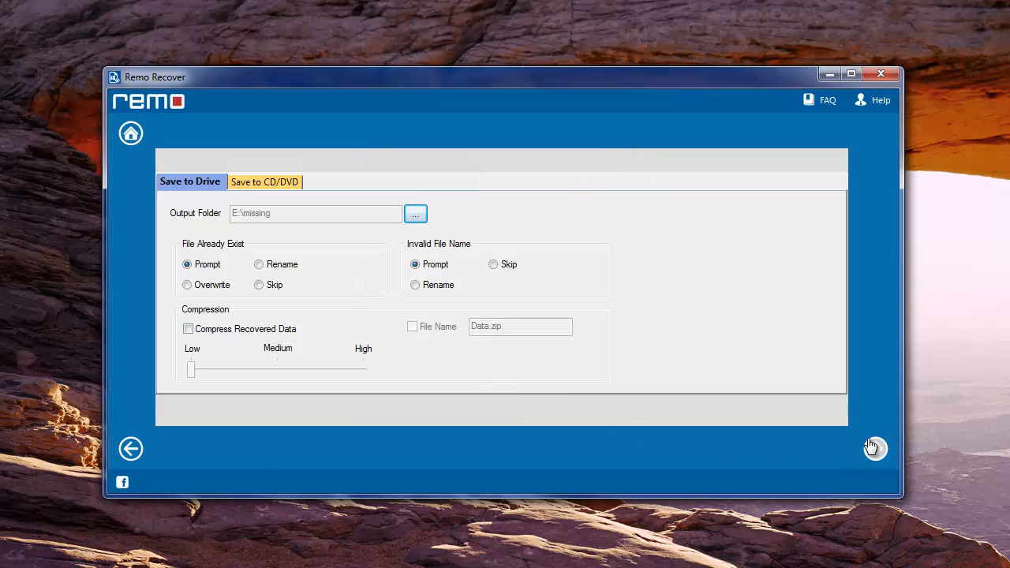
left_click(875, 448)
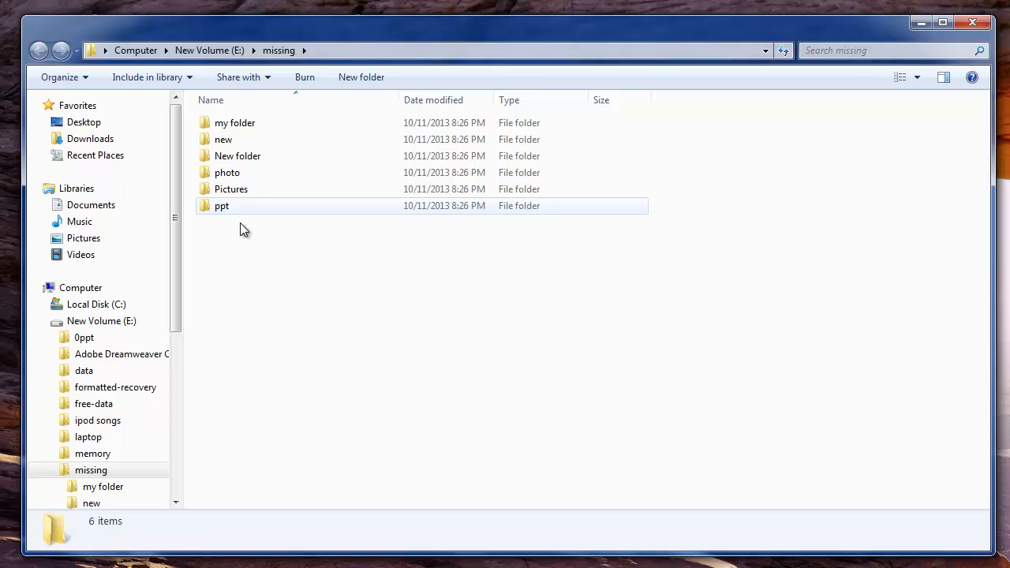
double_click(230, 189)
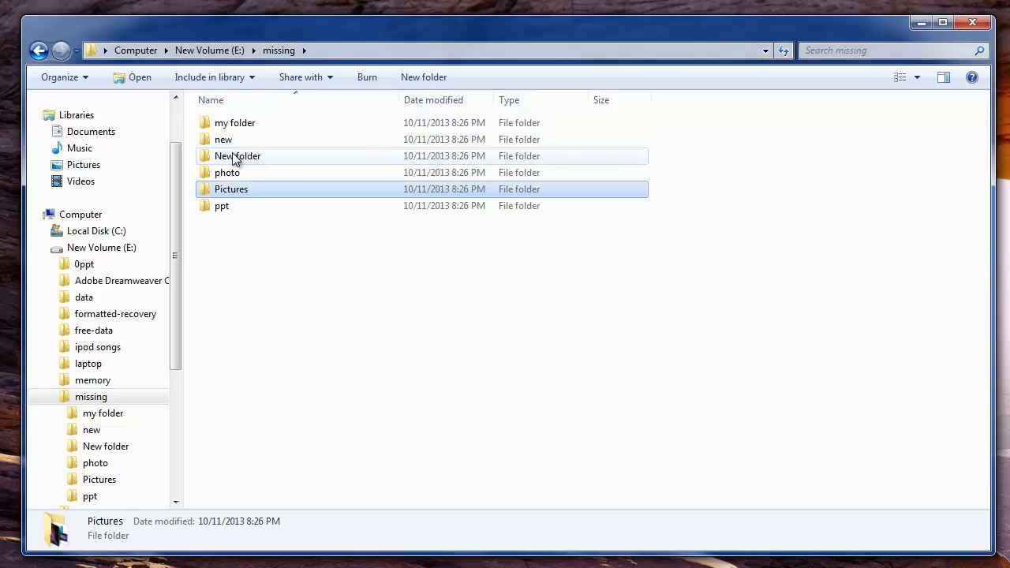
double_click(237, 155)
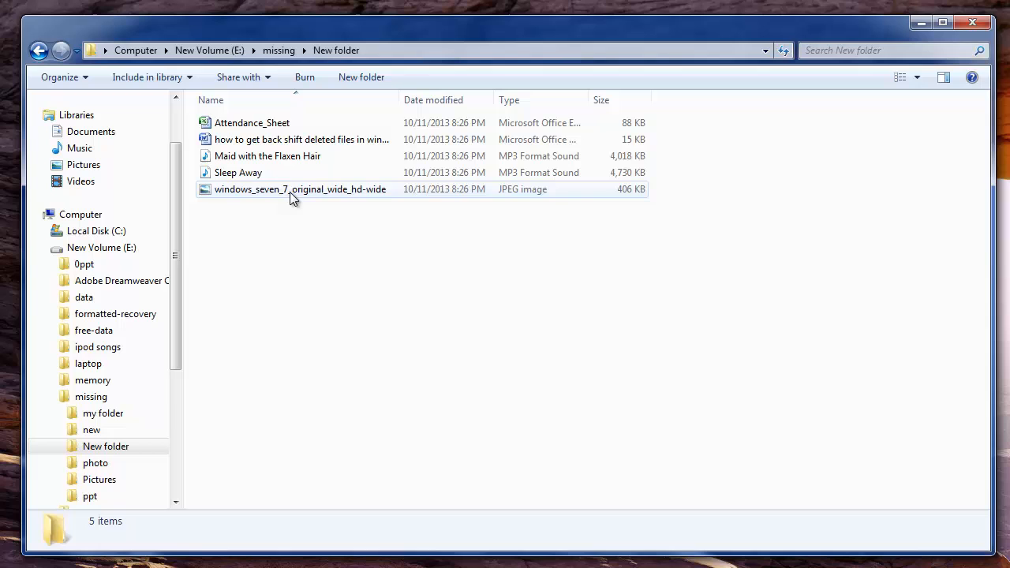
left_click(238, 173)
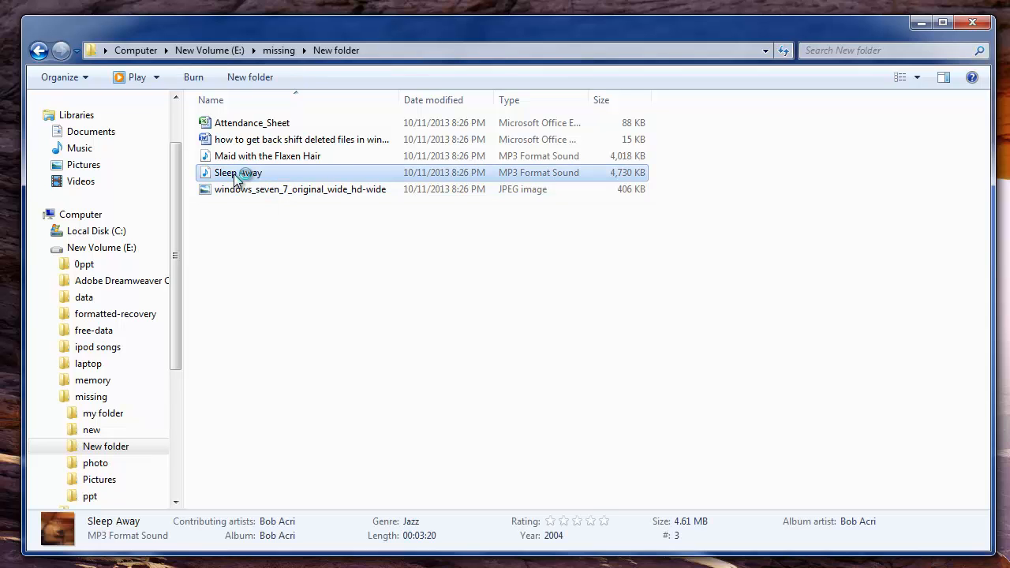
double_click(239, 173)
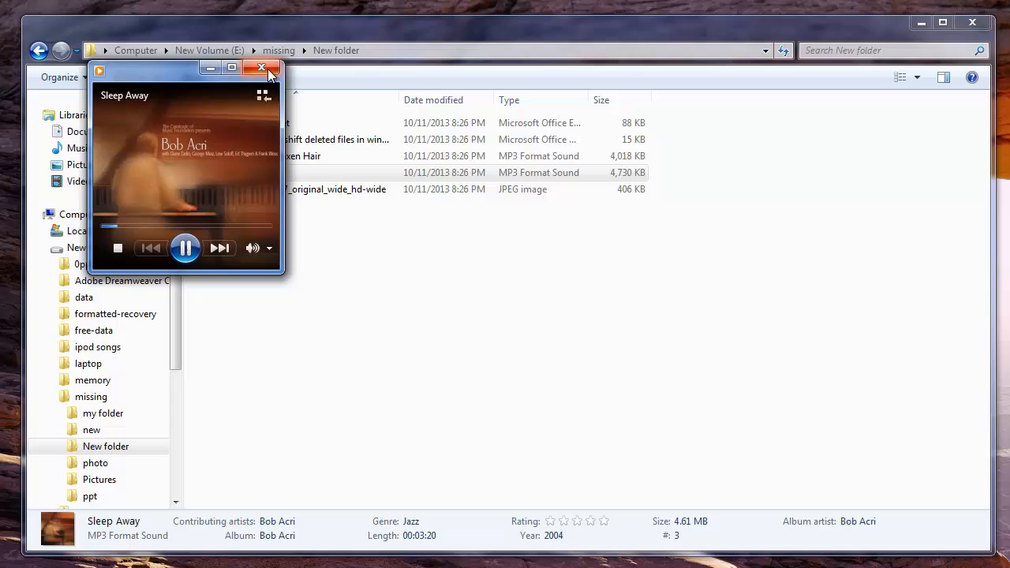
left_click(261, 67)
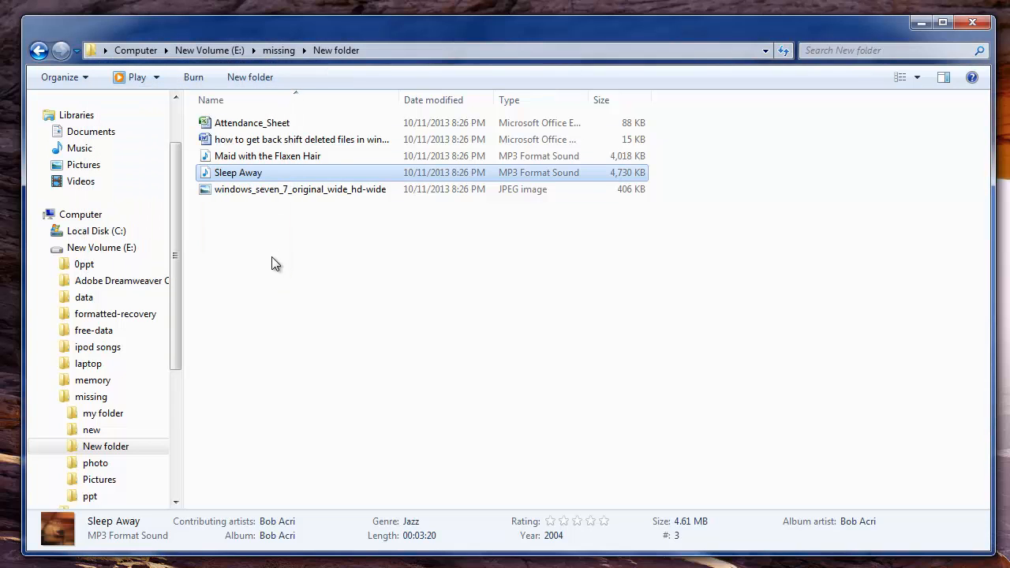
left_click(279, 50)
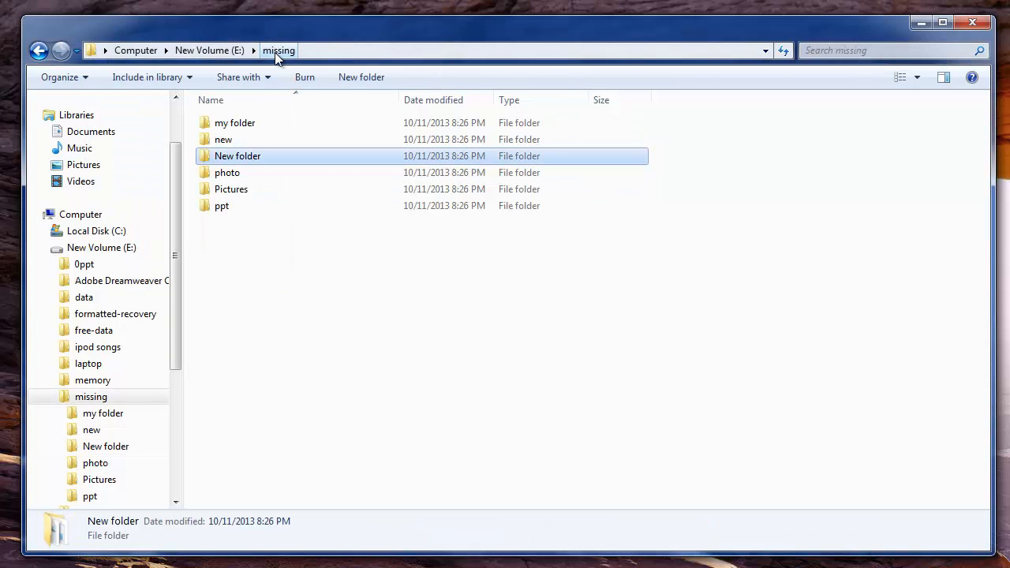